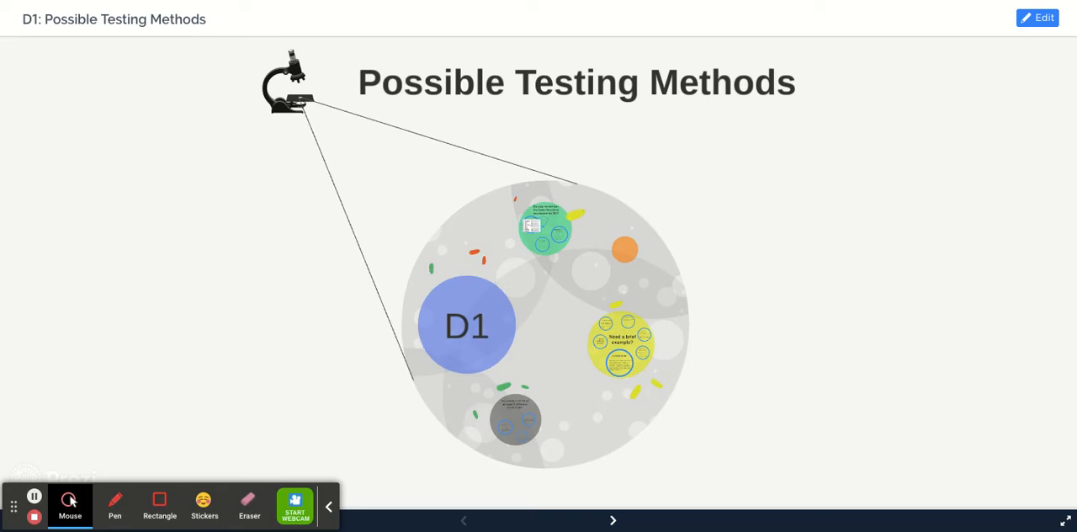
- Advance from the overview through the ACCESSFM helpsheet and specifications note to the aesthetics survey example
{"action": "left_click", "coordinate": [613, 520]}
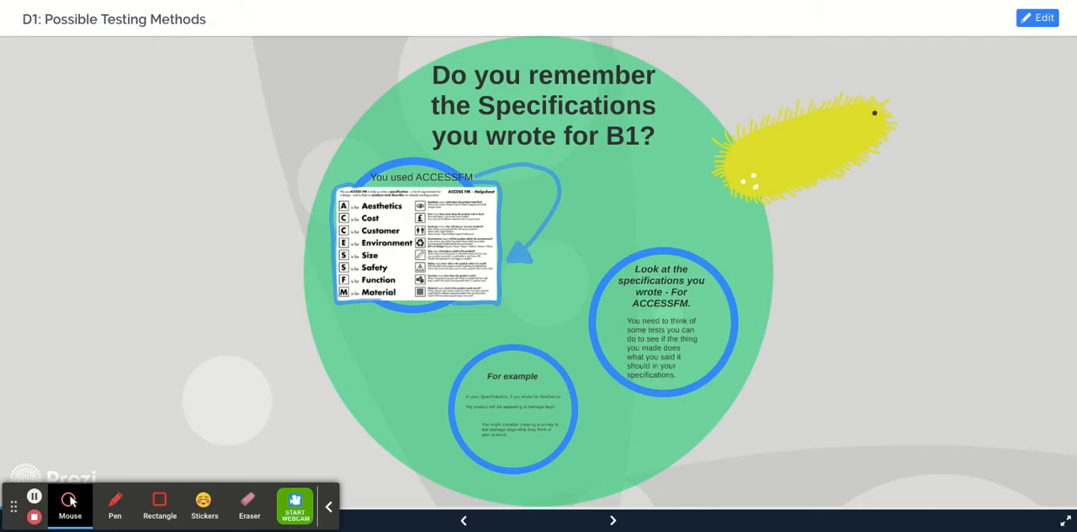
{"action": "left_click", "coordinate": [613, 518]}
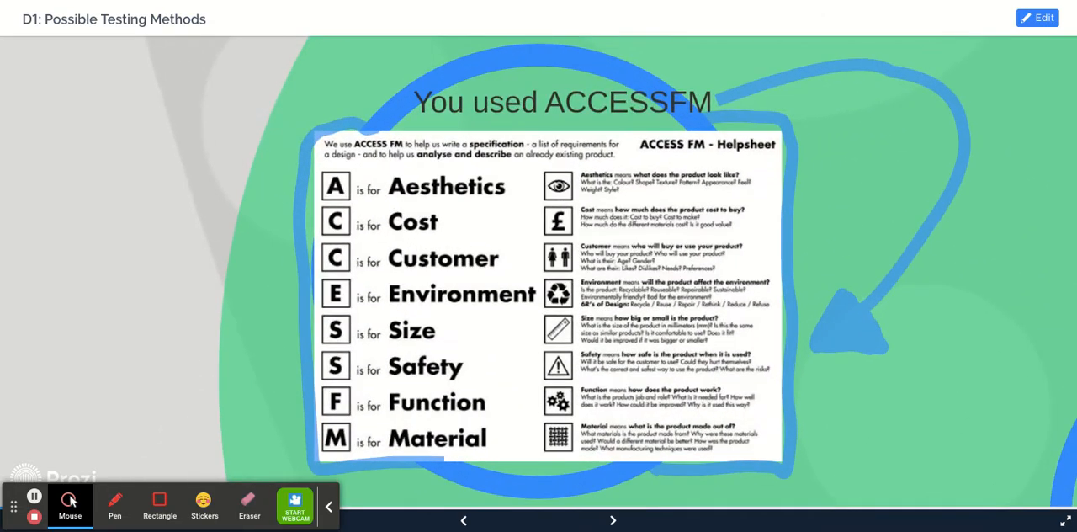
{"action": "left_click", "coordinate": [613, 518]}
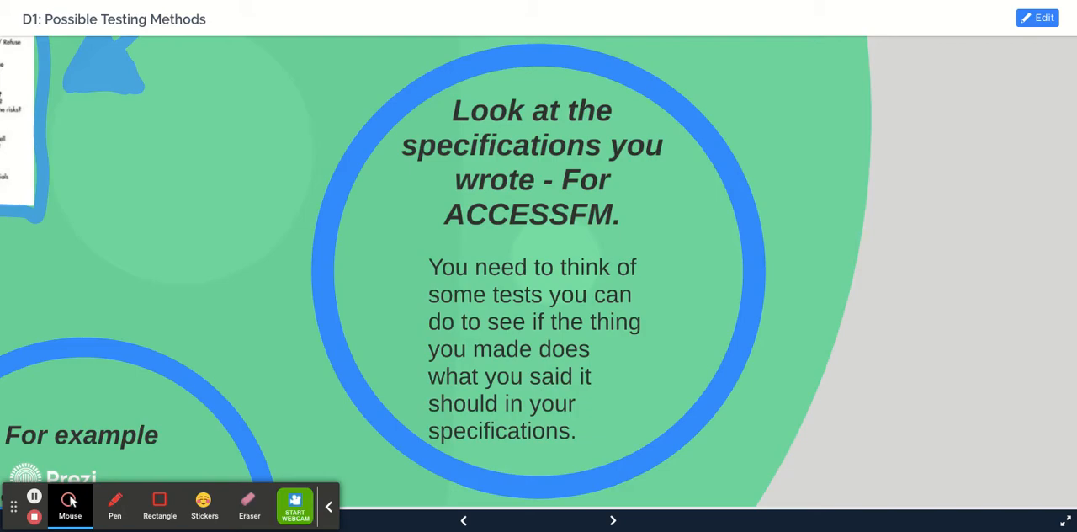
{"action": "left_click", "coordinate": [614, 518]}
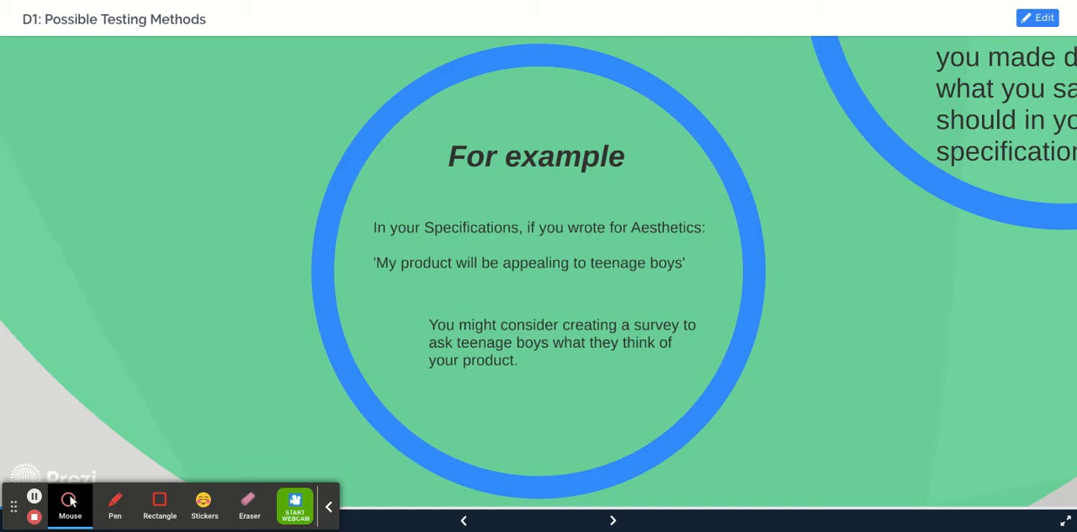
- Step through the three-tests section — lab method, knowing you succeeded, detail reminder — onto '1. Aim of the test'
{"action": "left_click", "coordinate": [612, 519]}
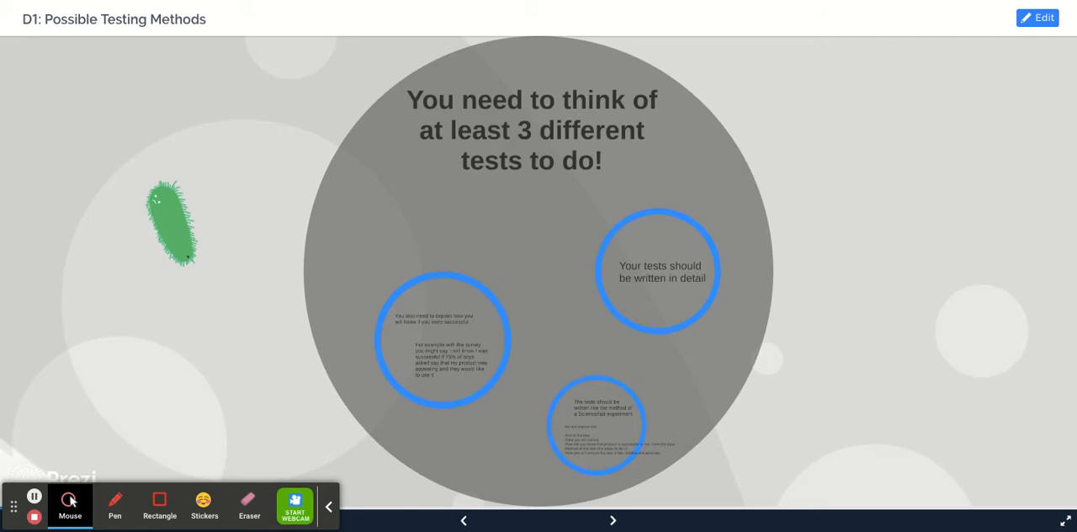
{"action": "left_click", "coordinate": [612, 520]}
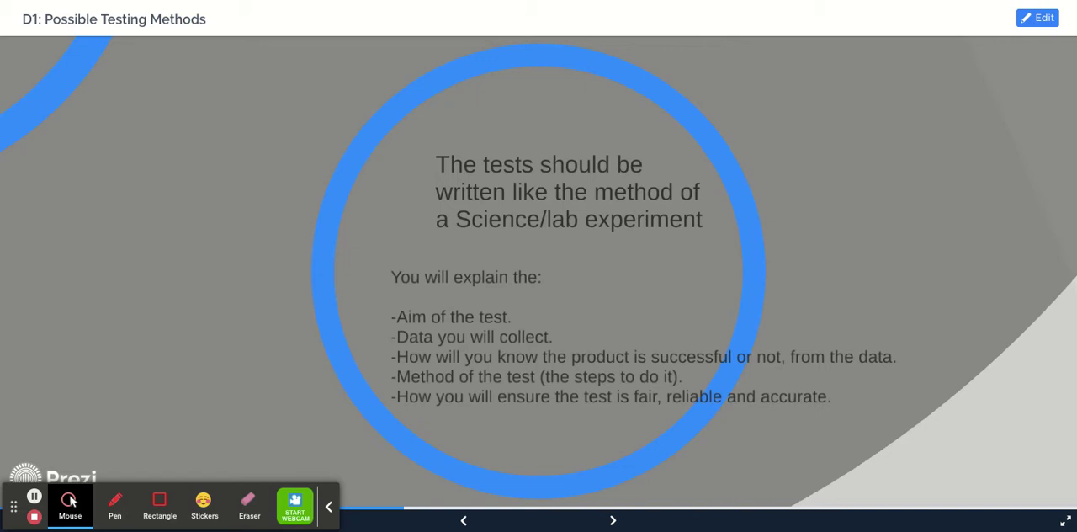
{"action": "left_click", "coordinate": [613, 519]}
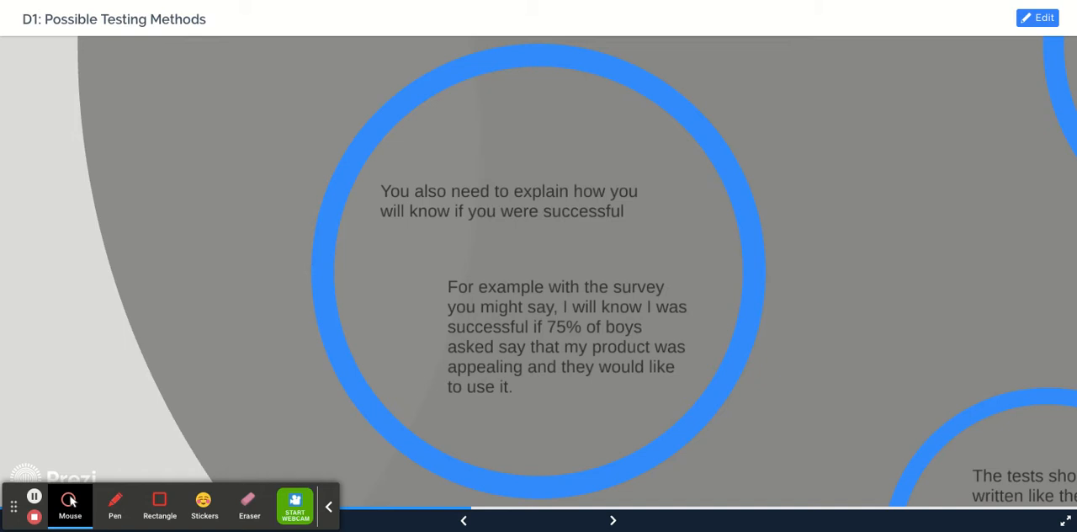
{"action": "left_click", "coordinate": [612, 520]}
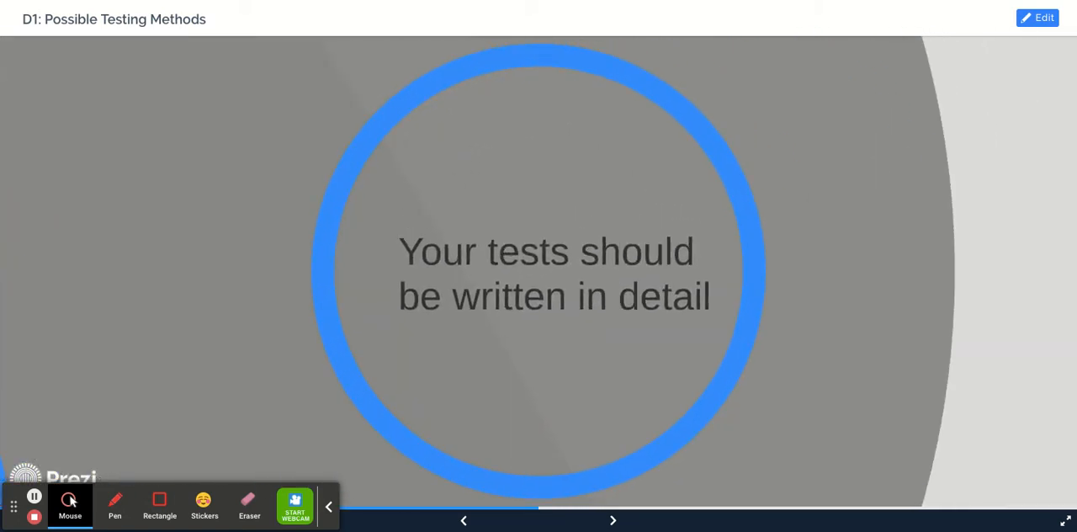
{"action": "left_click", "coordinate": [613, 518]}
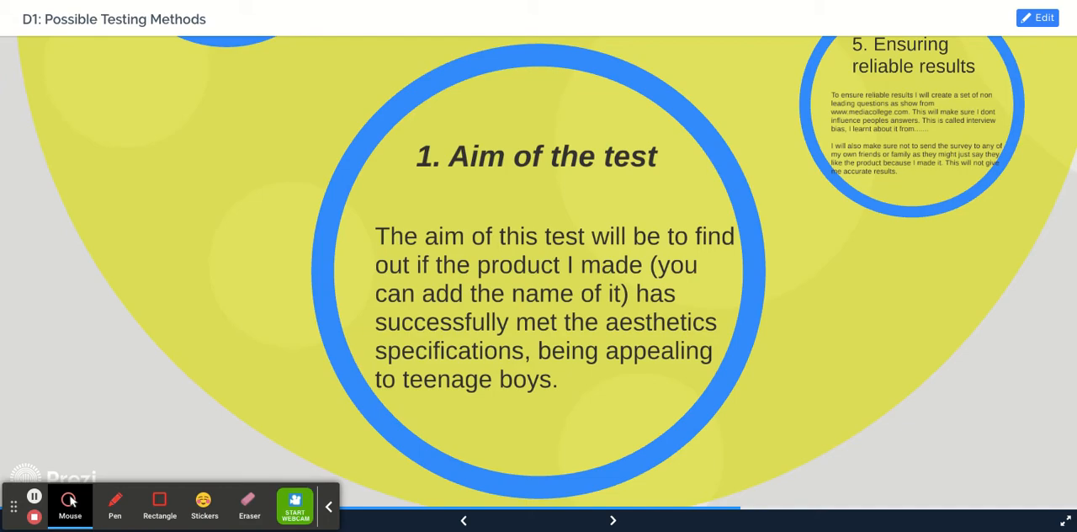
- Step through the worked example's data collected and next points, past '4. Method of test'
{"action": "left_click", "coordinate": [612, 519]}
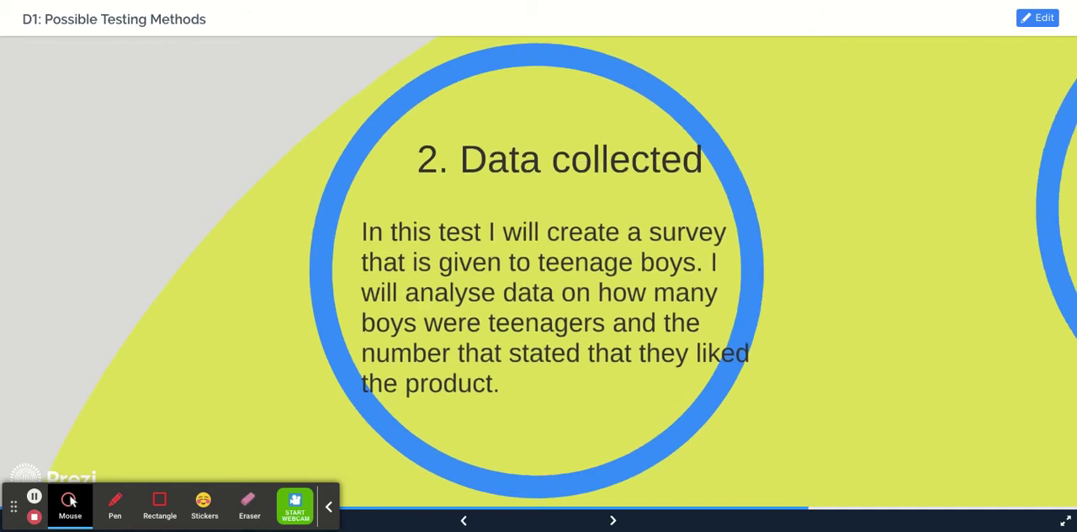
{"action": "left_click", "coordinate": [612, 518]}
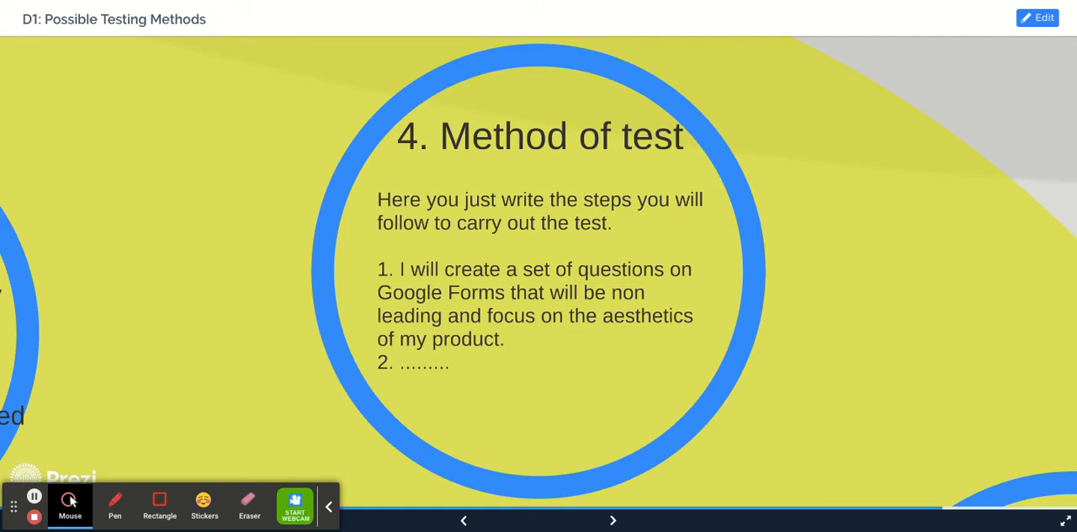
{"action": "left_click", "coordinate": [614, 519]}
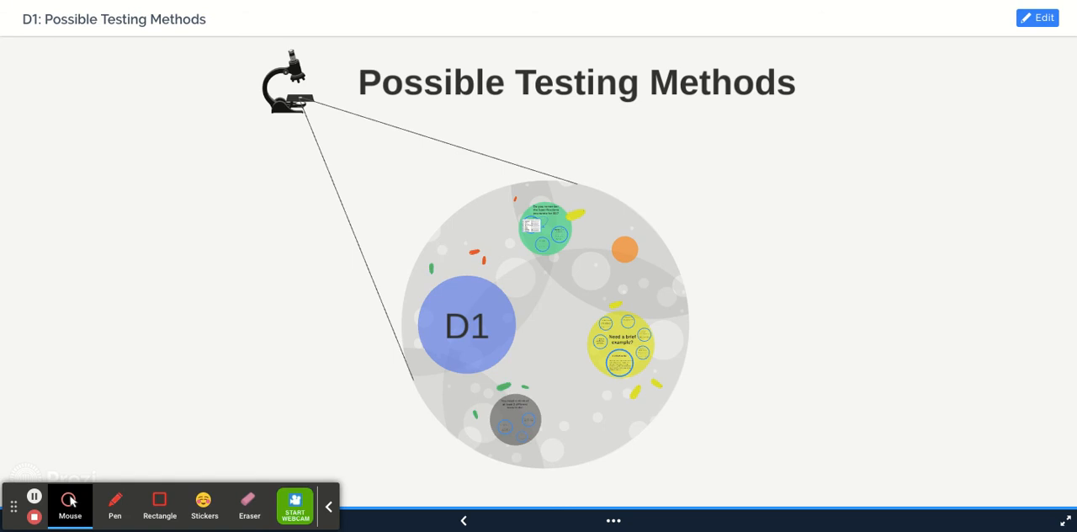
{"action": "mouse_move", "coordinate": [424, 438]}
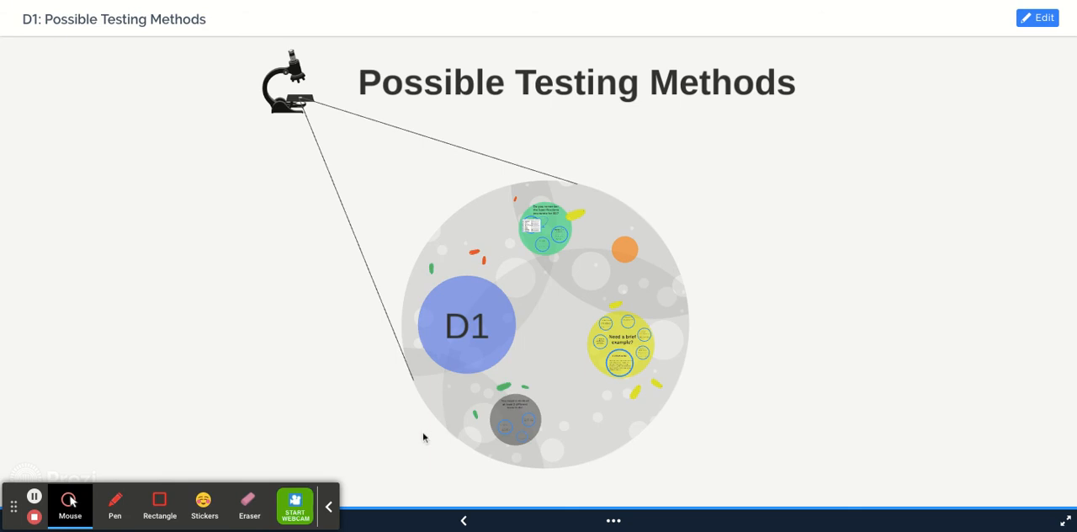